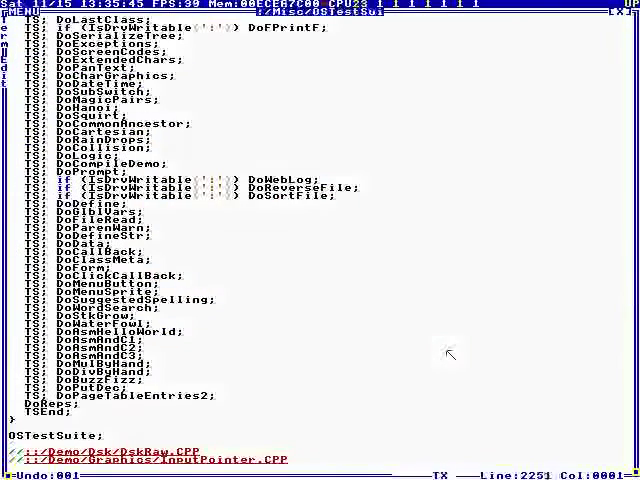
- Scroll back through the terminal's Demo/Games and /Apps folder listings
scroll(up, 3)
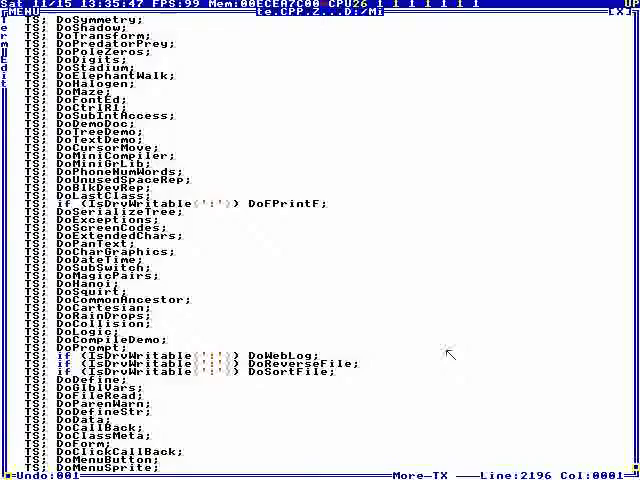
scroll(up, 3)
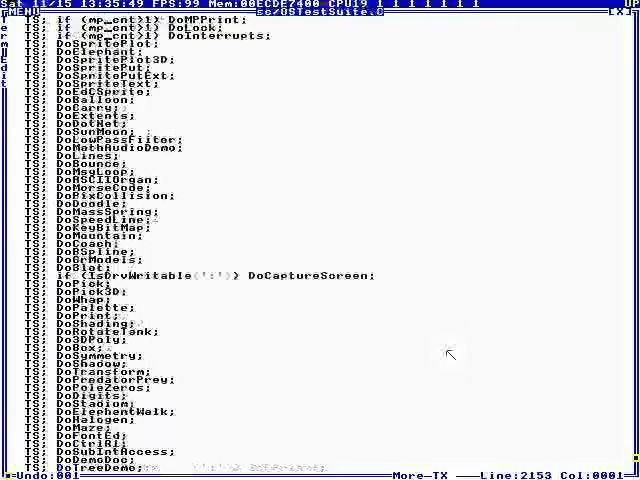
scroll(up, 3)
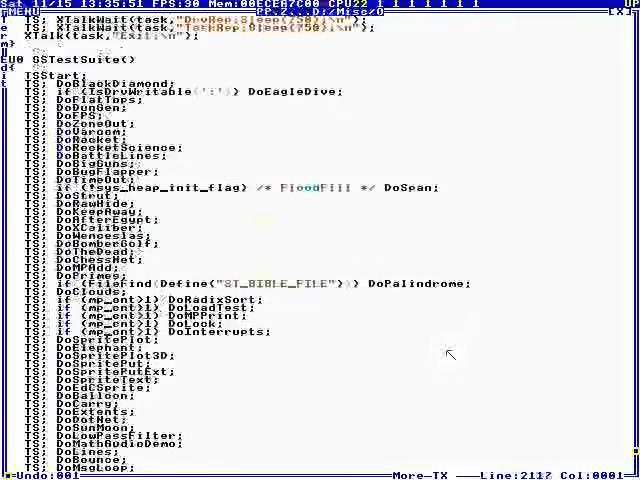
scroll(down, 3)
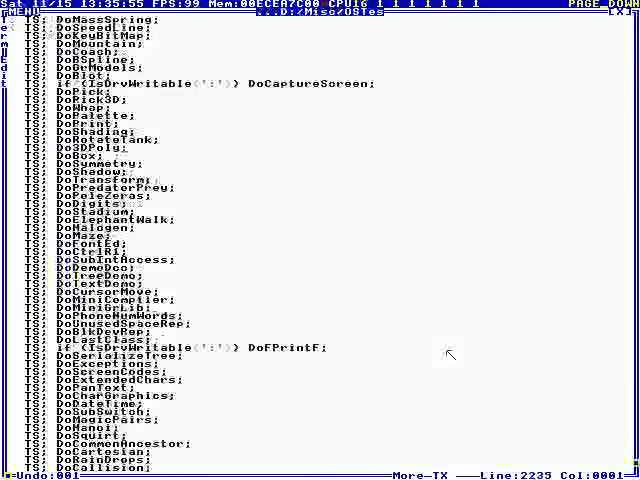
scroll(down, 3)
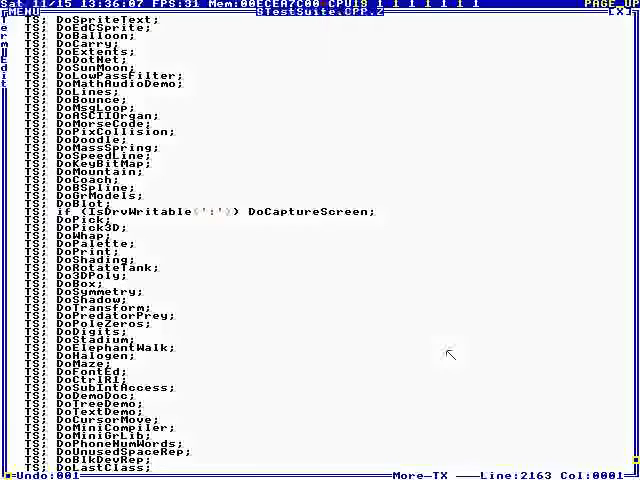
scroll(up, 3)
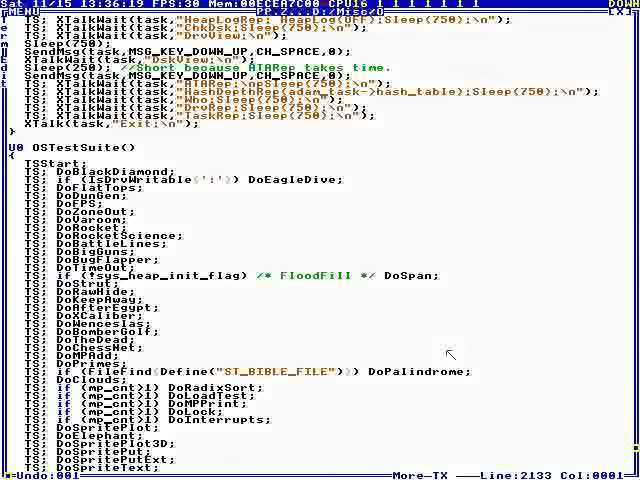
scroll(down, 3)
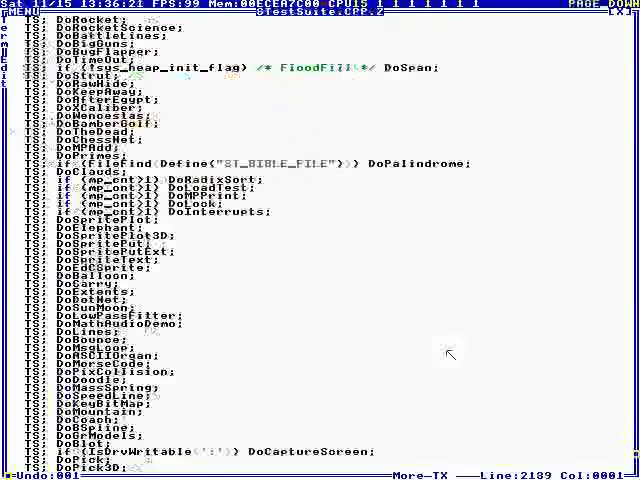
scroll(down, 3)
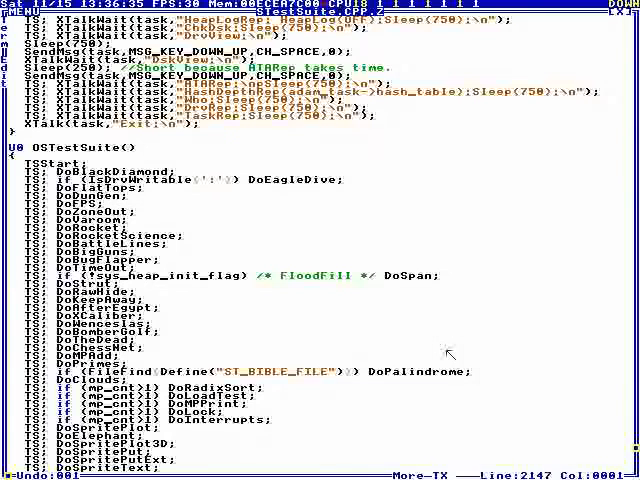
- Scroll down to the /Apps listing and double-click the KeepAway entry
scroll(down, 3)
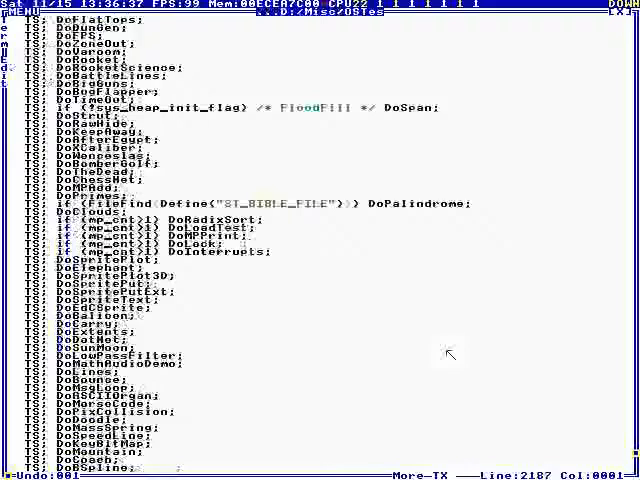
scroll(down, 3)
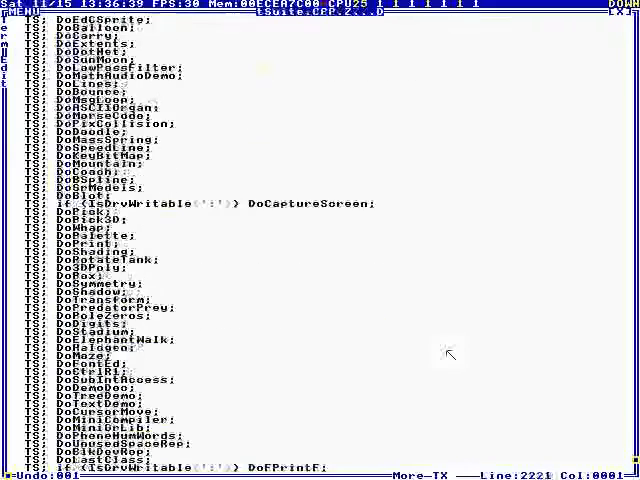
scroll(down, 3)
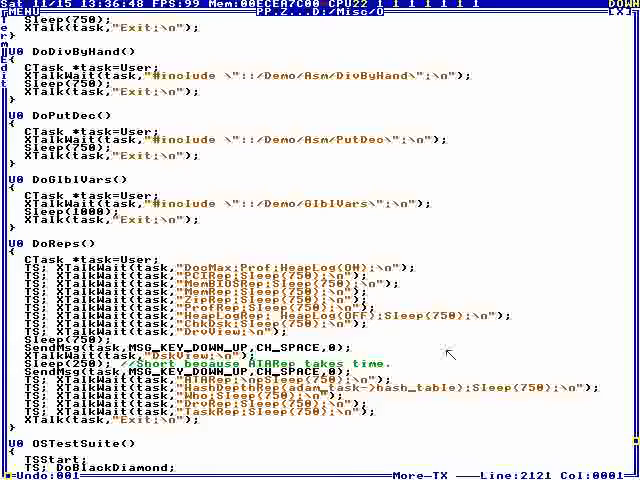
scroll(down, 3)
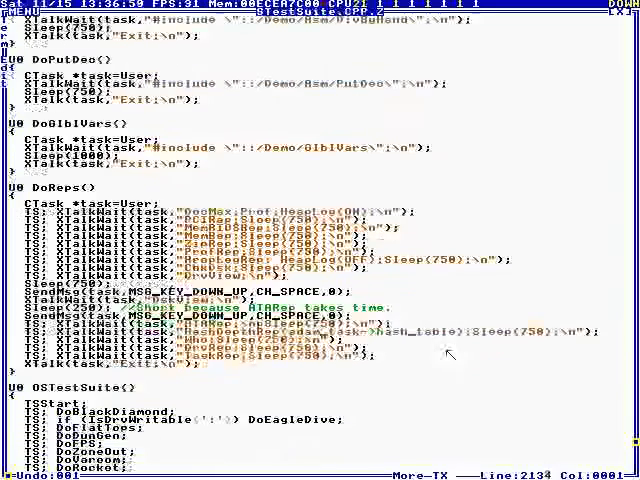
scroll(down, 3)
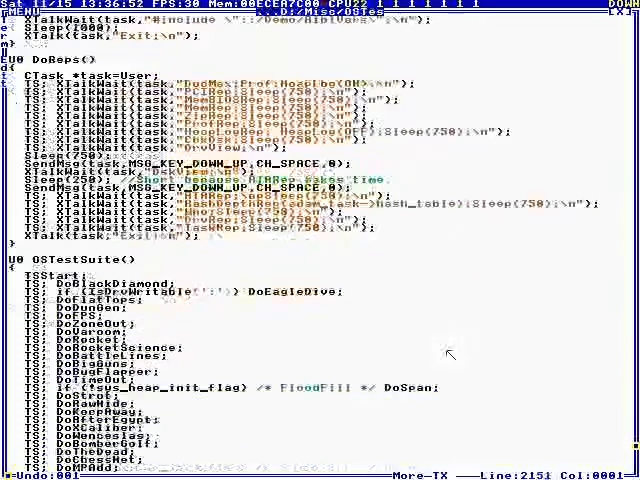
scroll(down, 3)
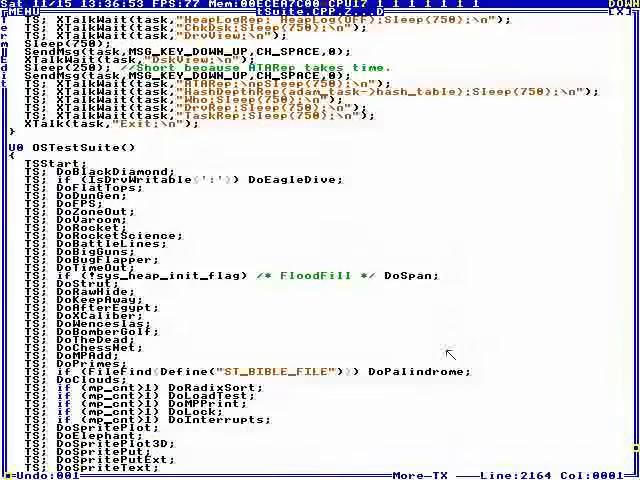
scroll(down, 3)
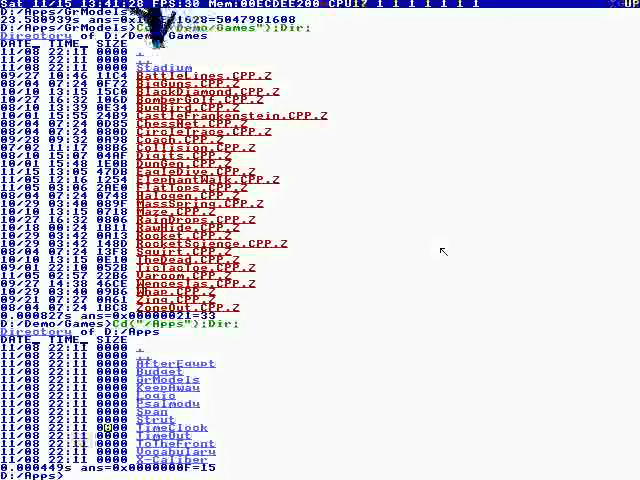
double_click(160, 388)
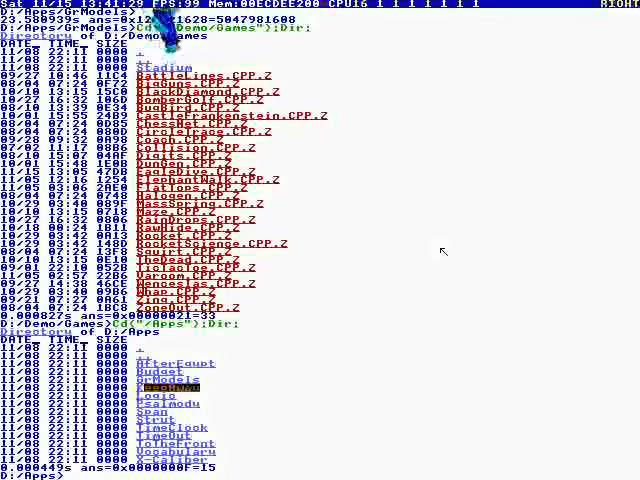